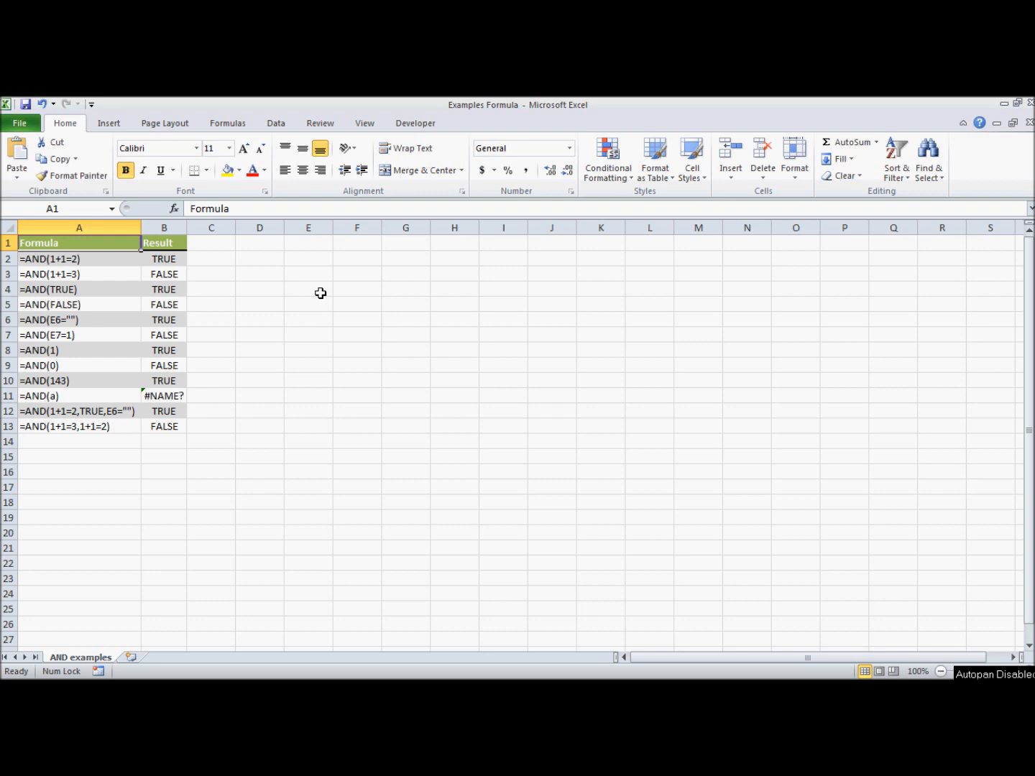
mouse_move(224, 304)
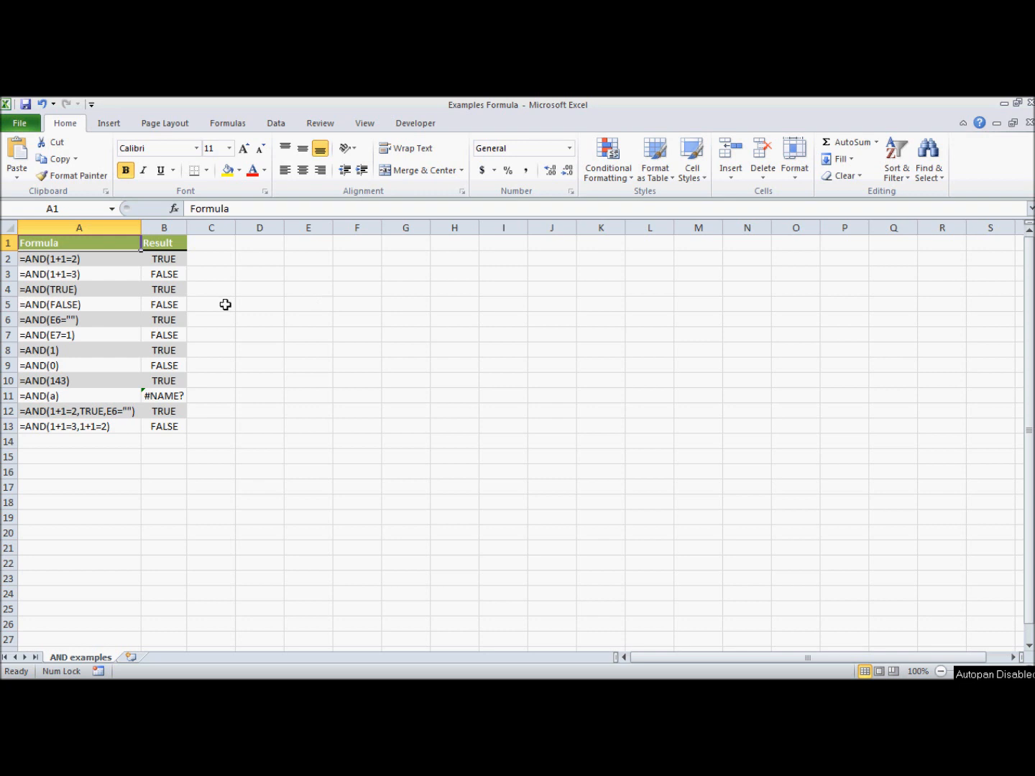
mouse_move(101, 440)
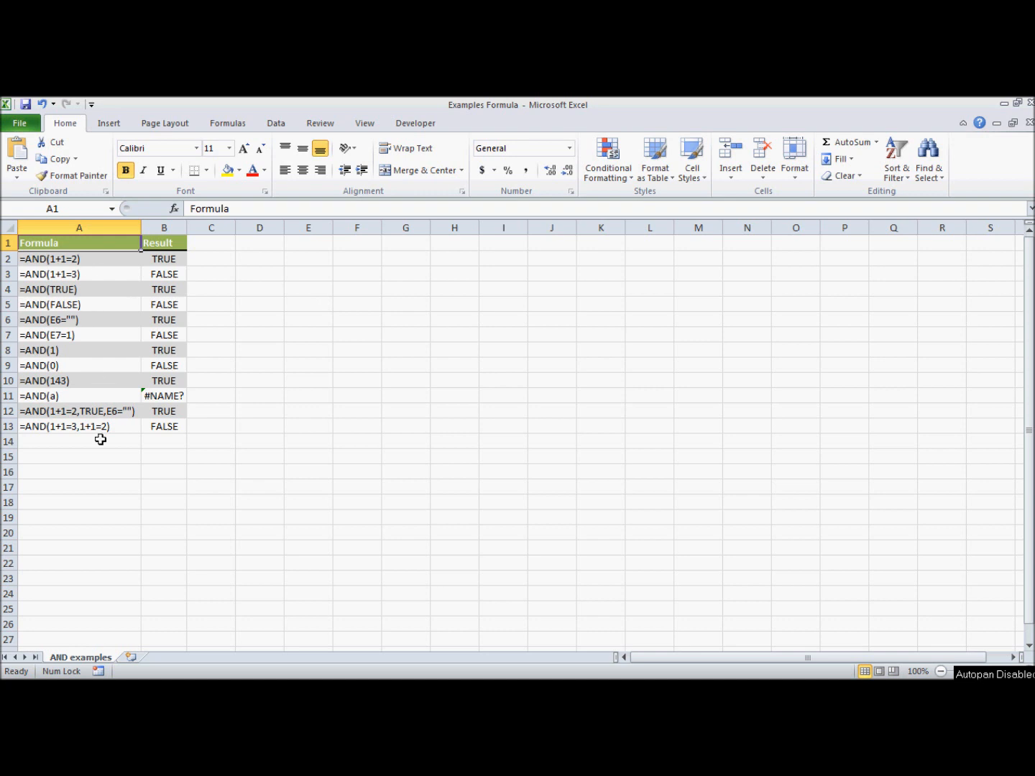
mouse_move(106, 431)
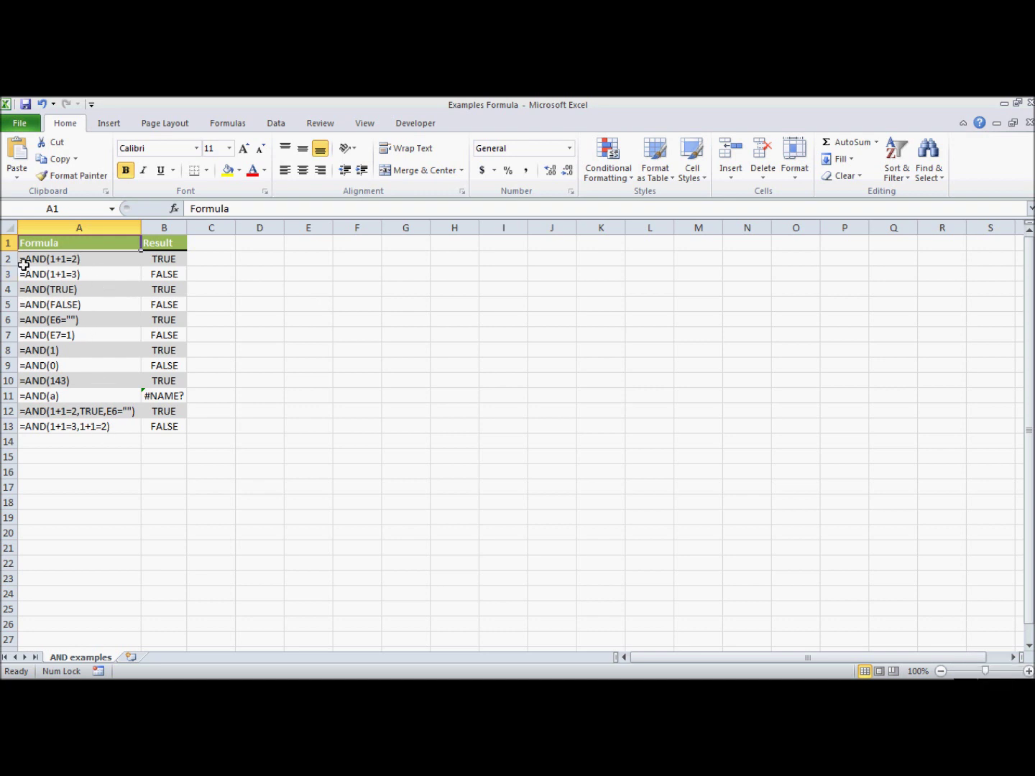
mouse_move(106, 259)
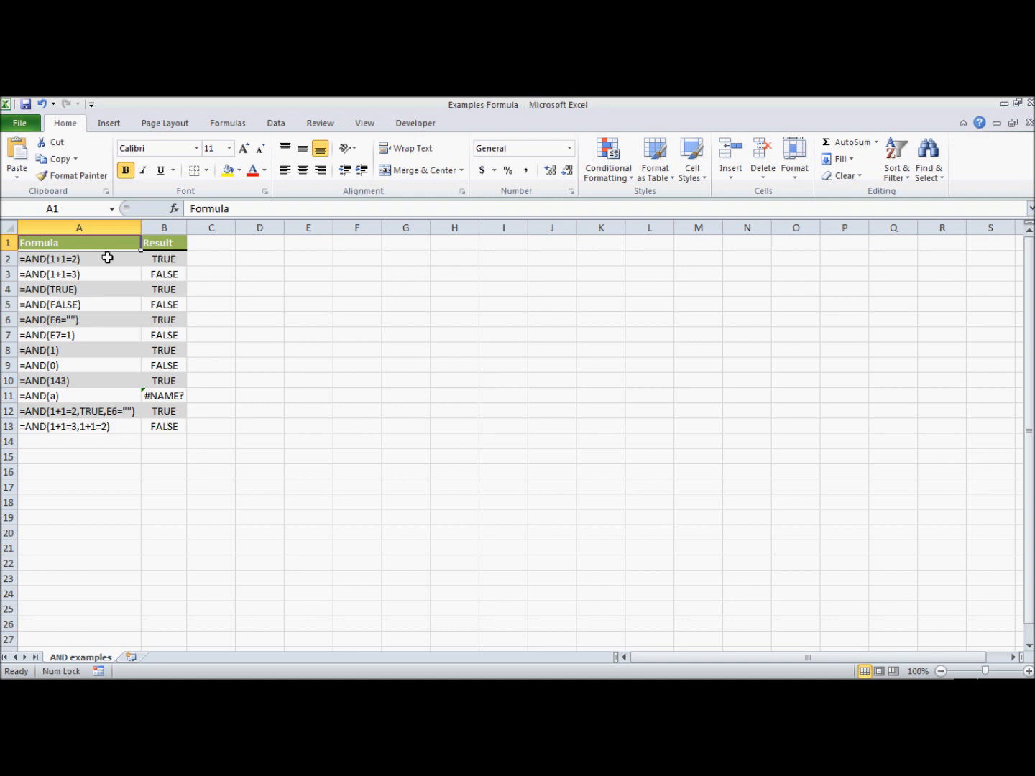
- Inspect the formula in B2 and leave it unchanged
left_click(164, 258)
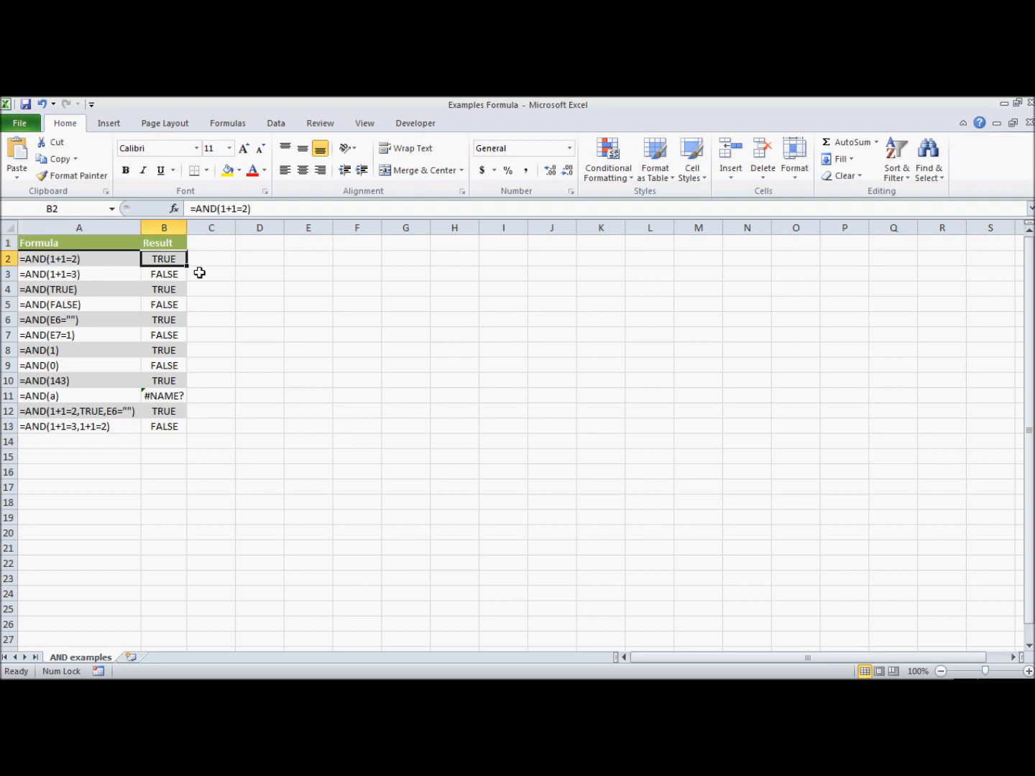
double_click(164, 258)
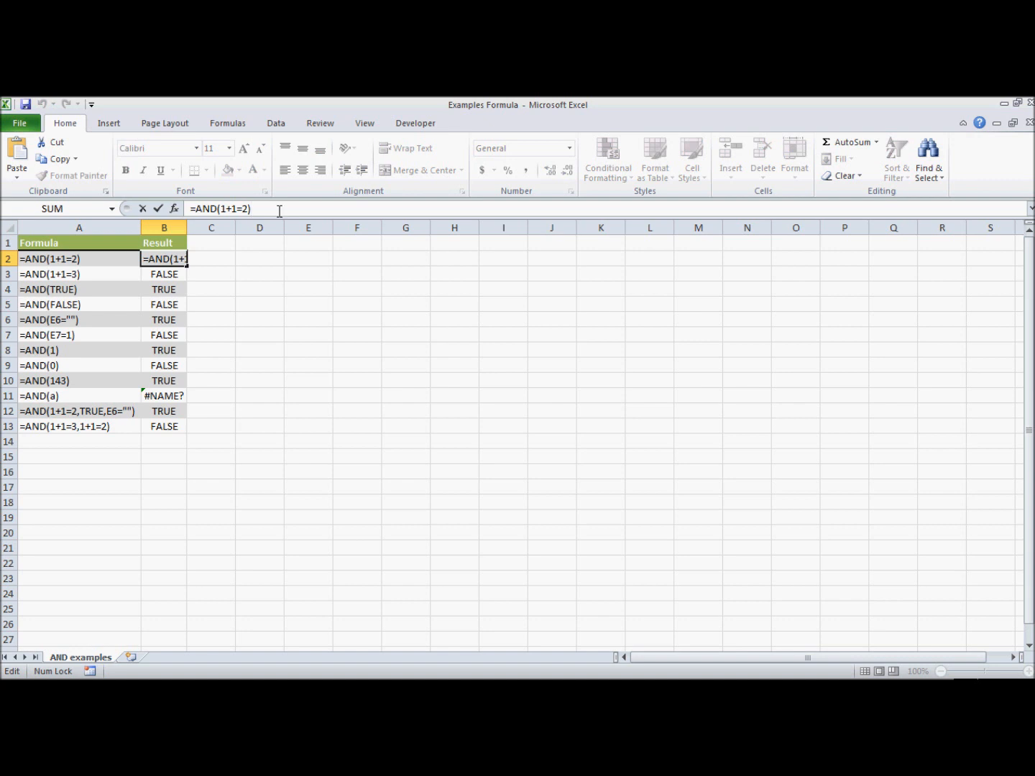
key("Enter")
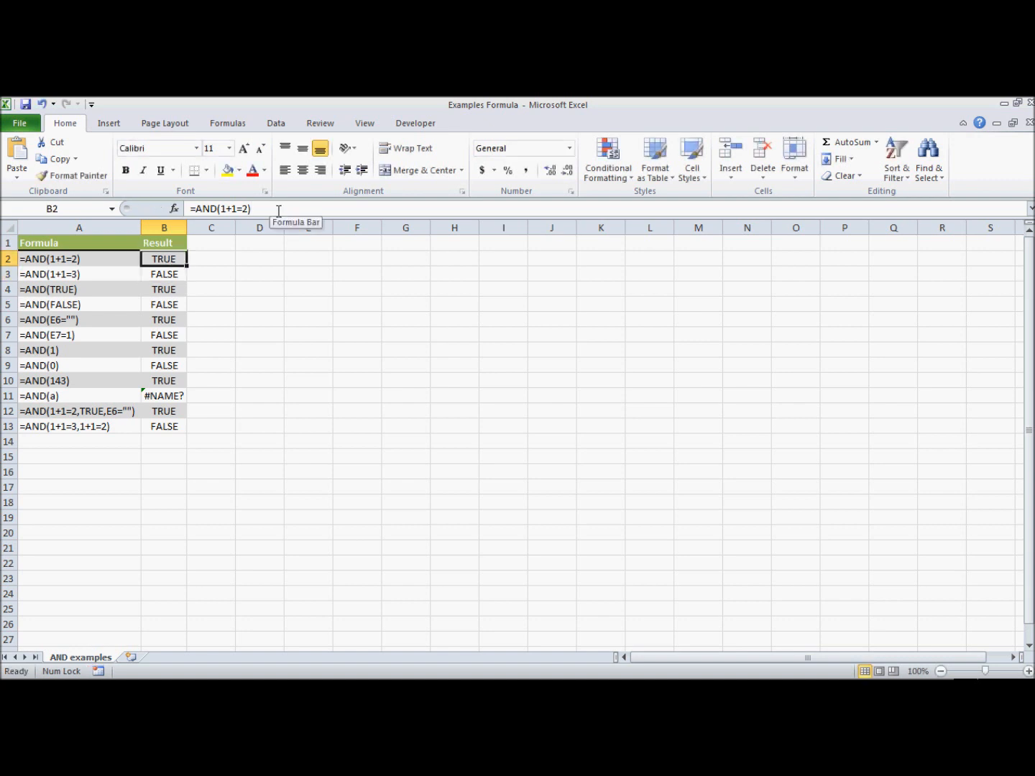
- Set the empty cell D3 to the Text number format from the Home ribbon
left_click(259, 259)
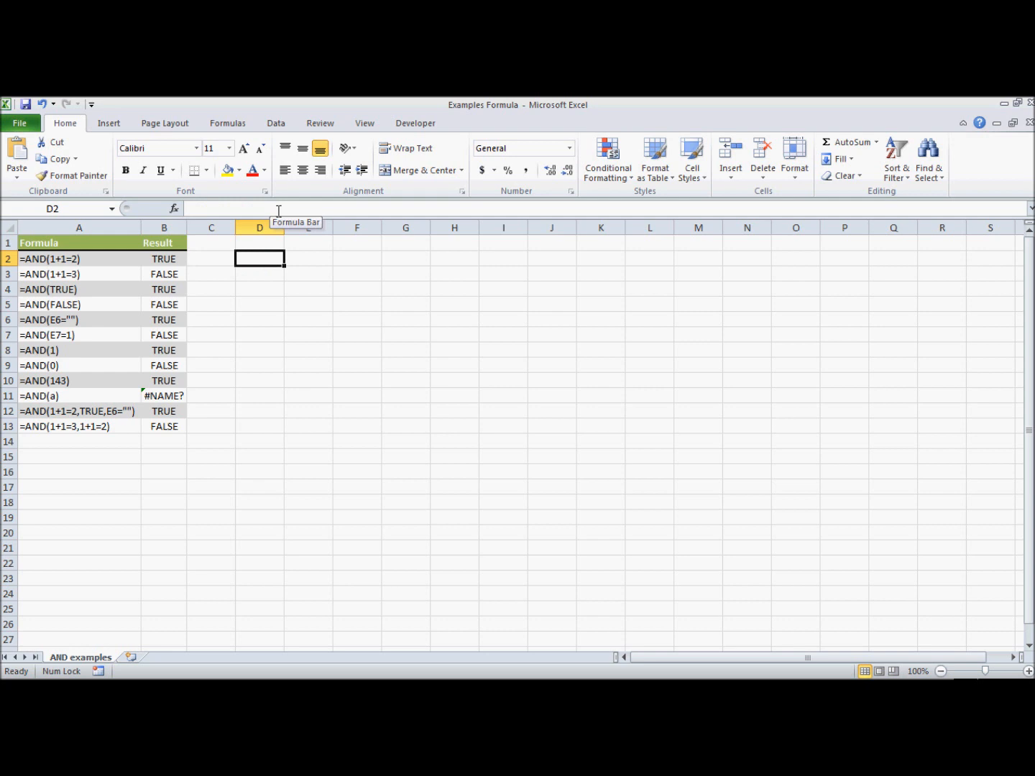
type("'")
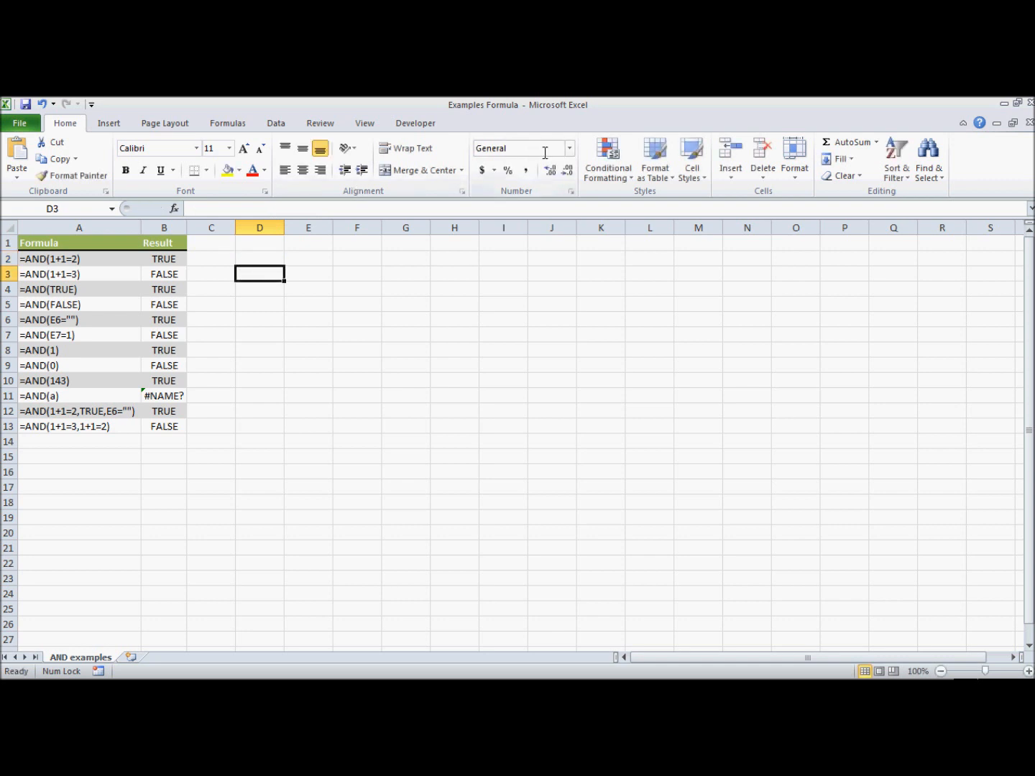
mouse_move(569, 151)
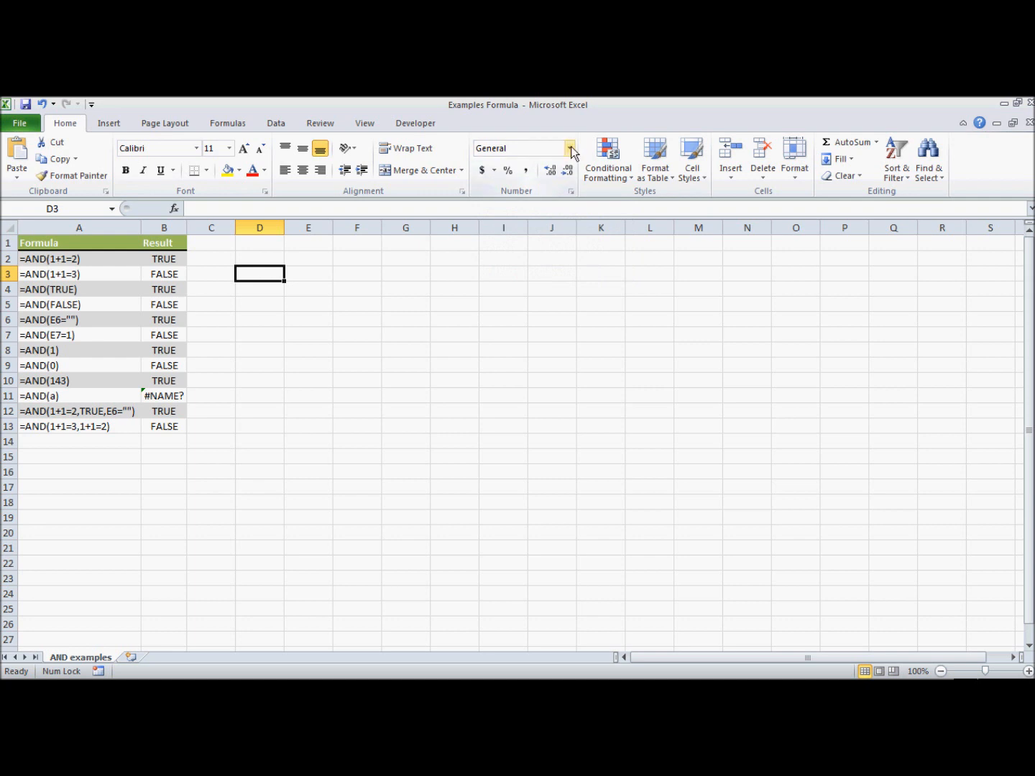
left_click(569, 149)
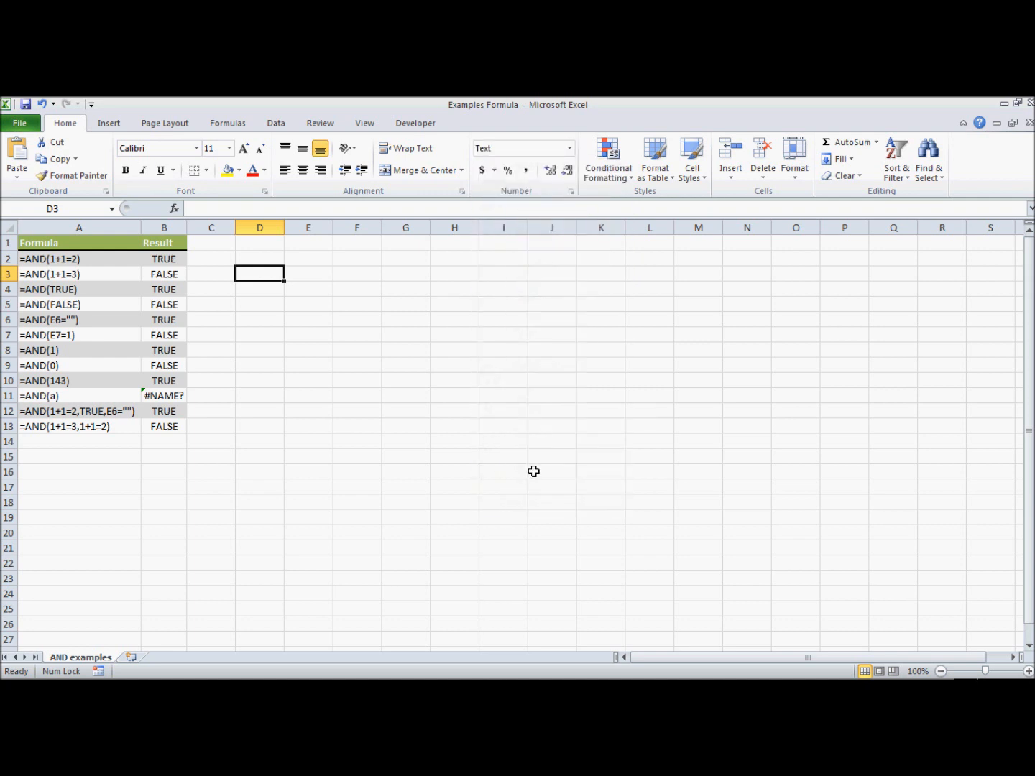
left_click(258, 289)
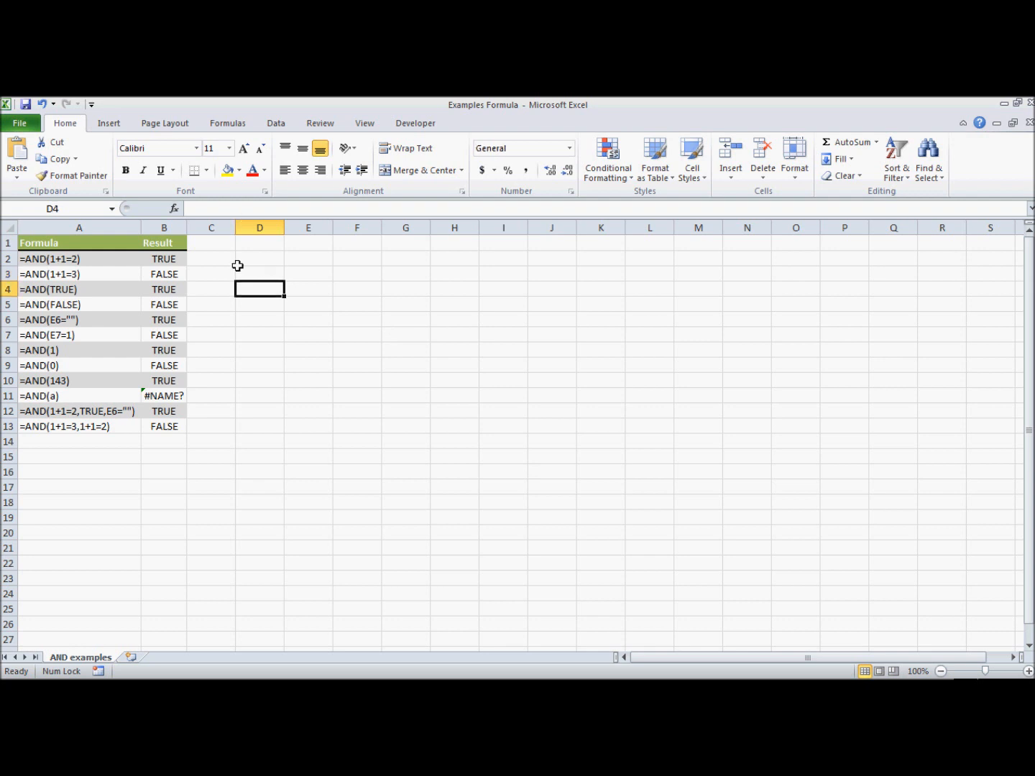
- Give D4 the Text number format through the Format Cells dialog
right_click(258, 288)
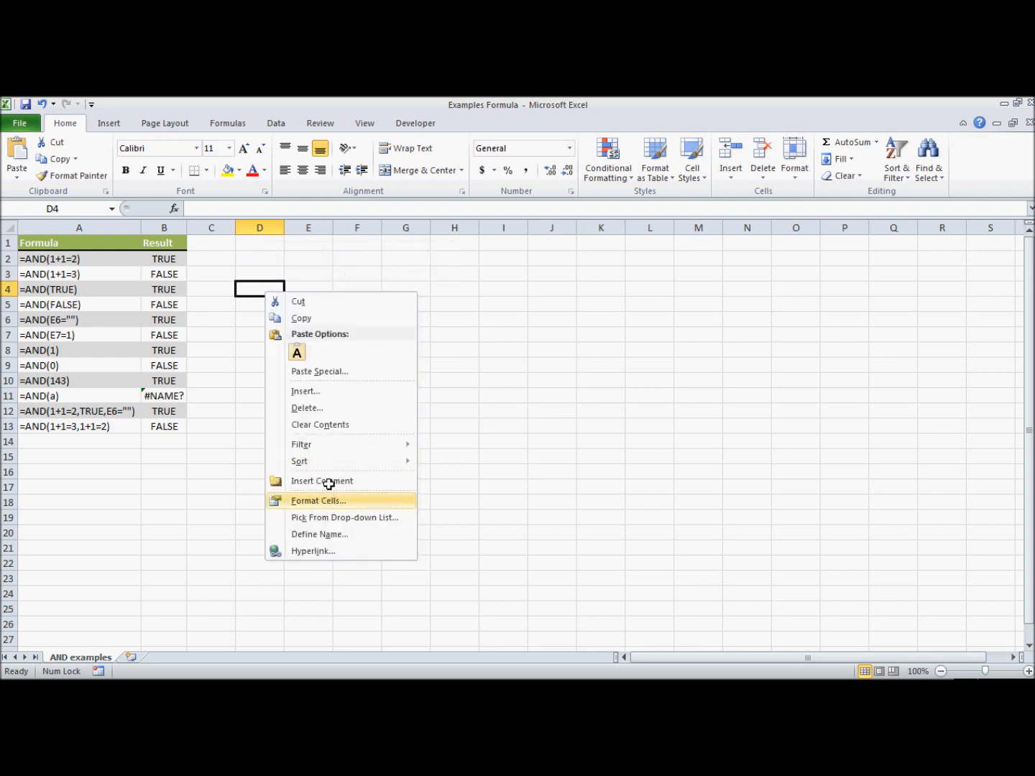
left_click(319, 500)
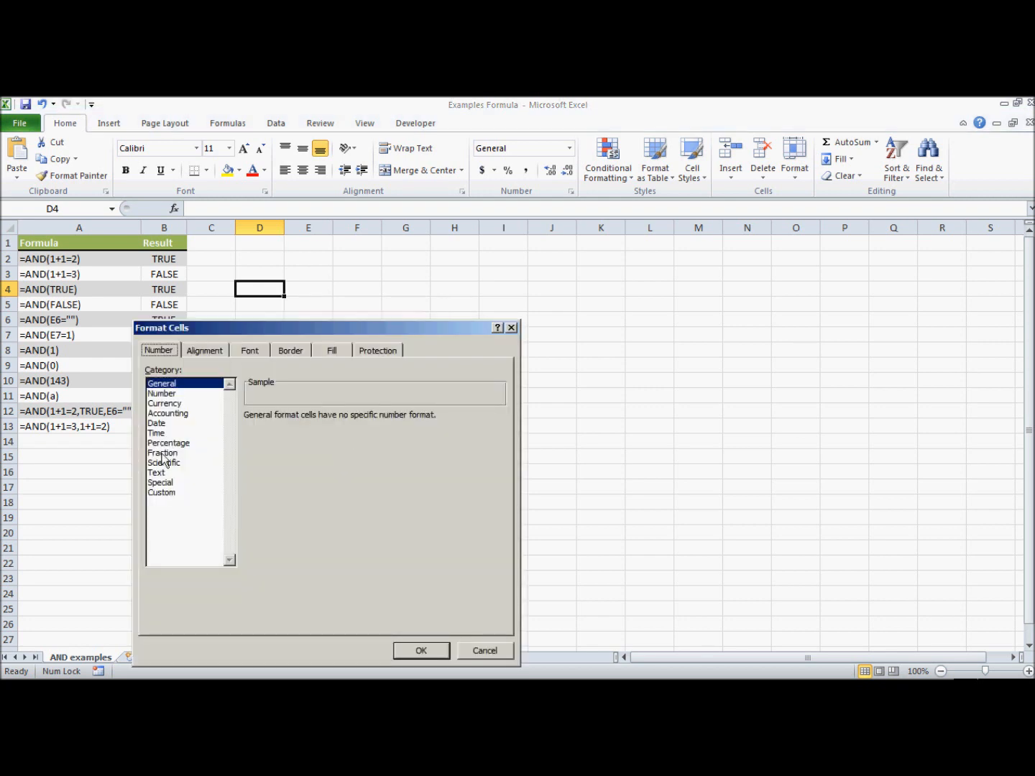
left_click(156, 472)
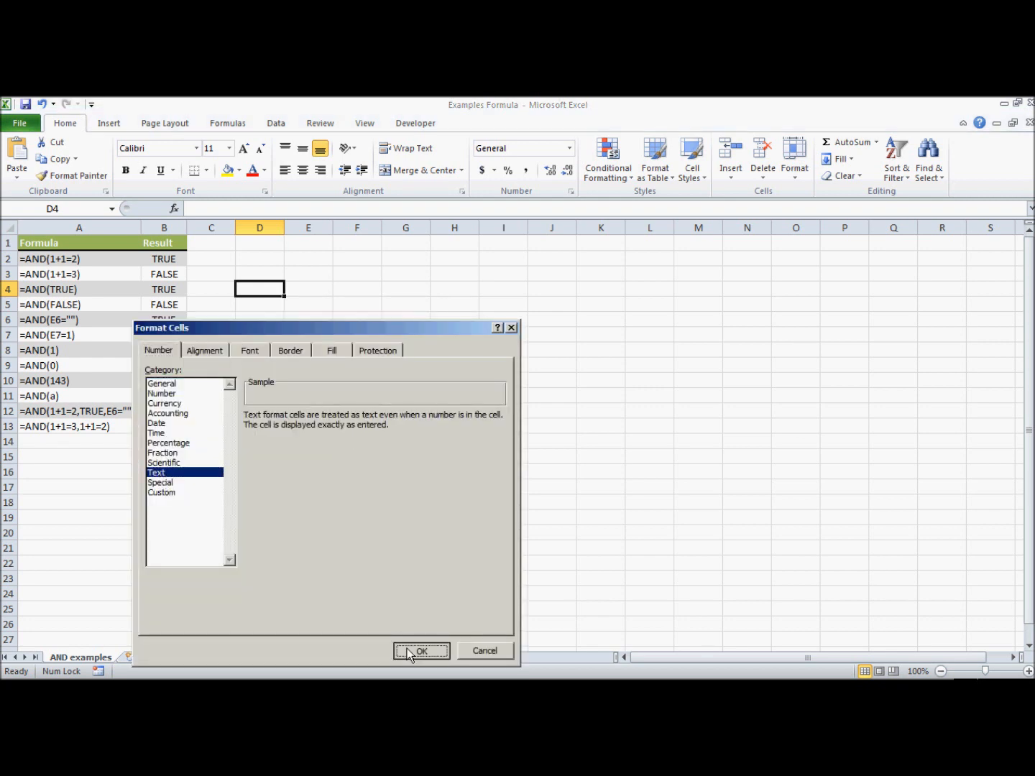
left_click(420, 651)
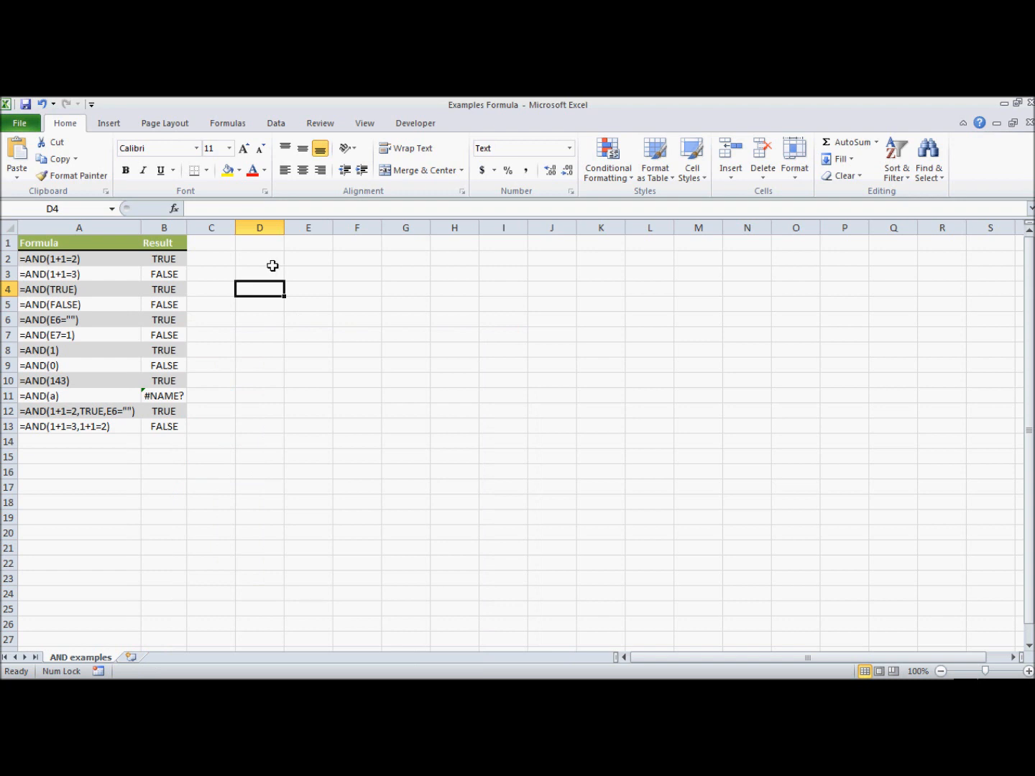
left_click(259, 273)
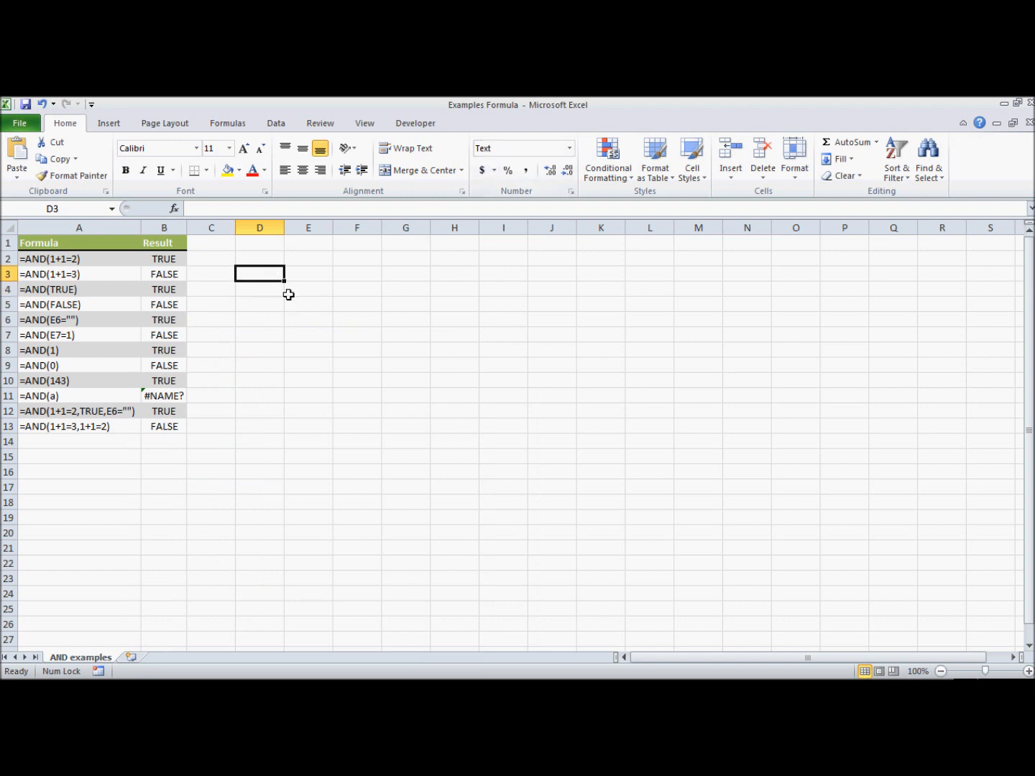
- Enter =SUM(5,2) in D2 so it shows as literal text
left_click(259, 258)
type("'")
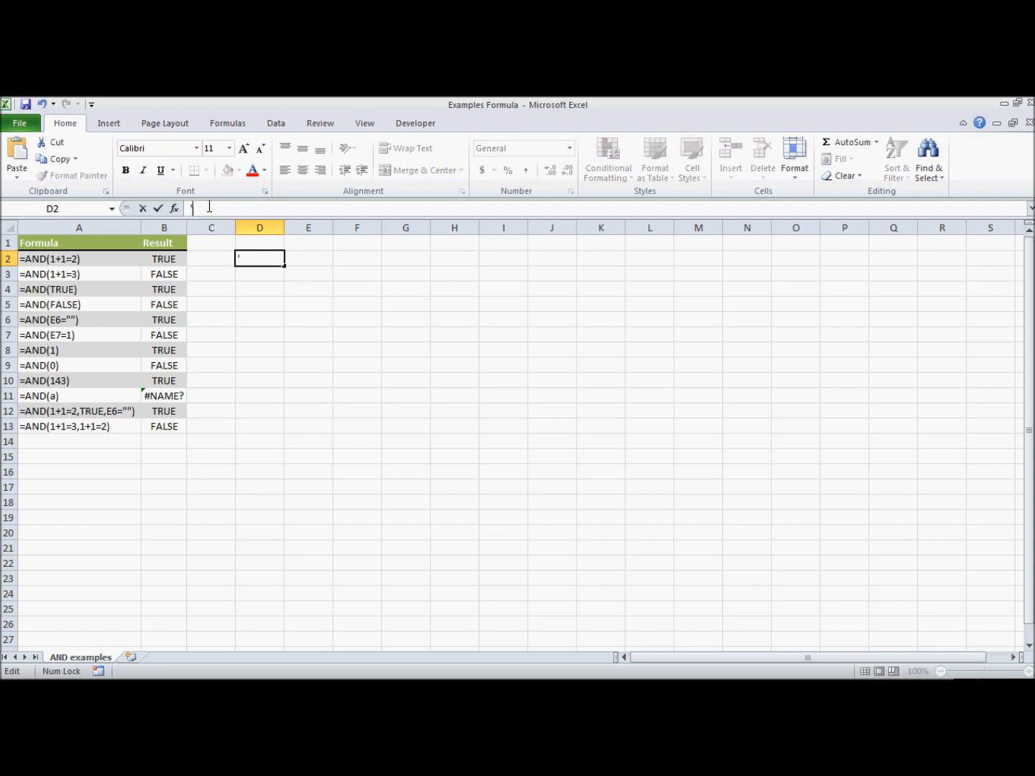
type("=SUM")
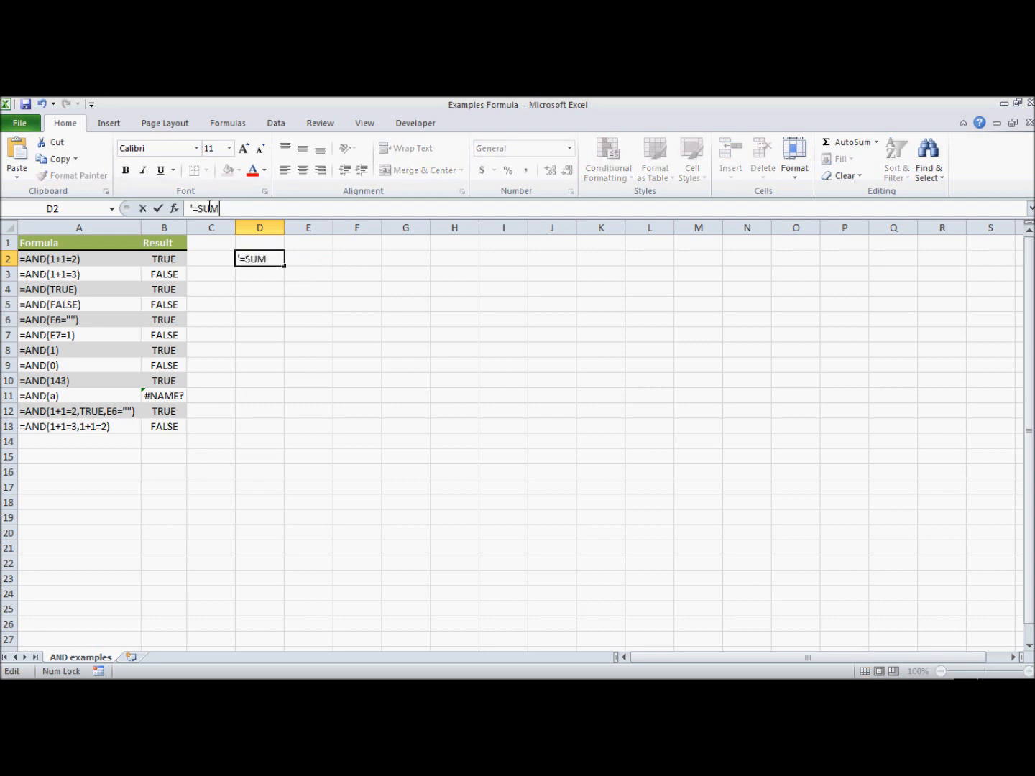
type("(5,")
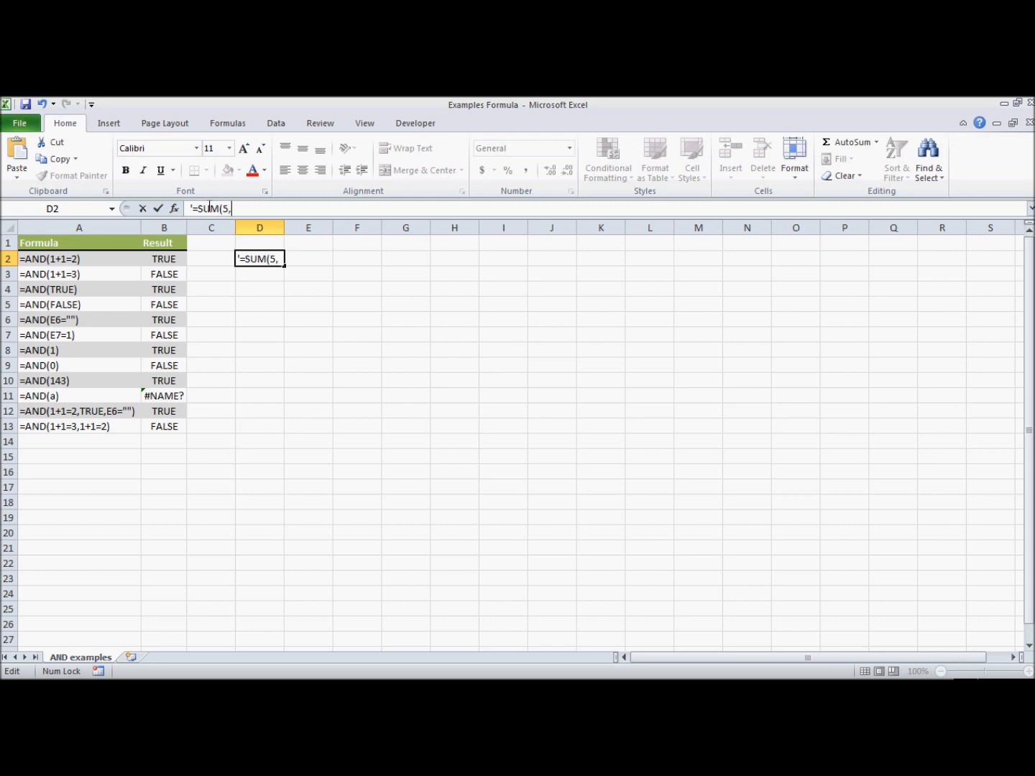
type("2)")
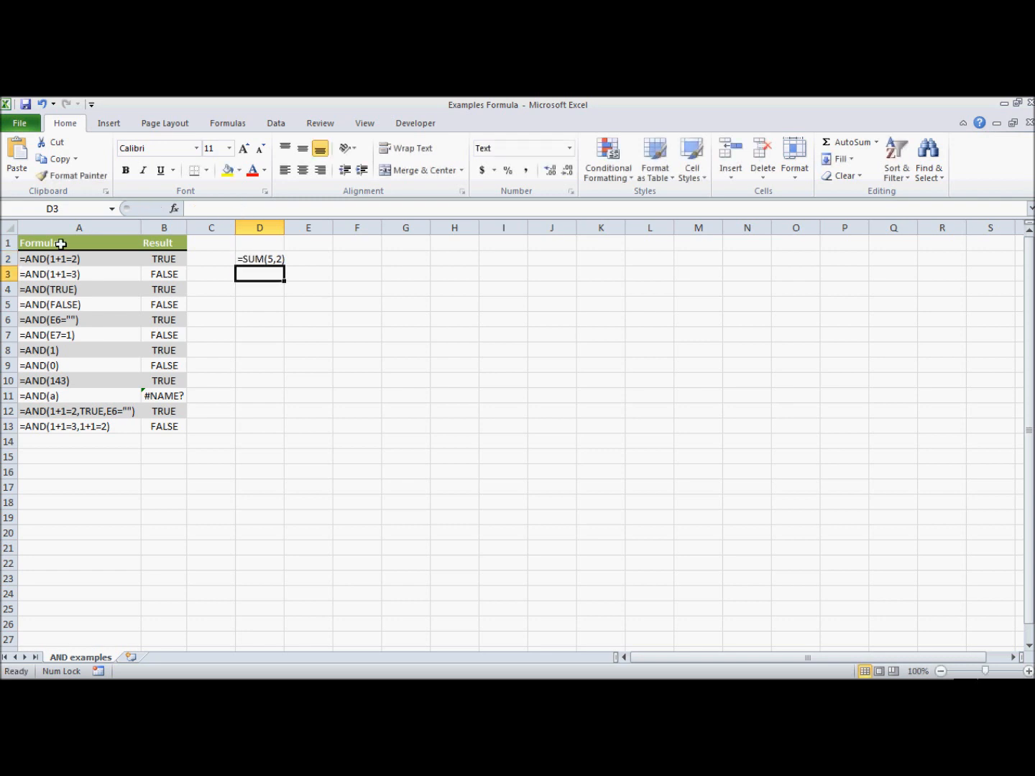
left_click(259, 288)
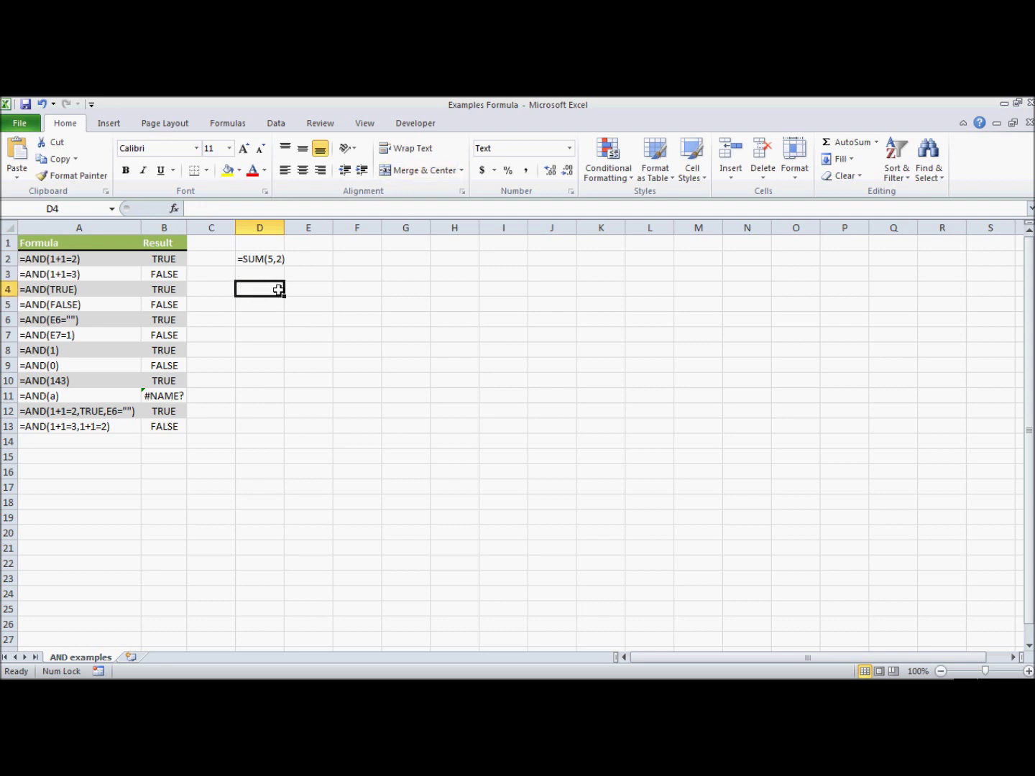
- Begin entering =sum( in the Text-formatted cell D4
type("=sum")
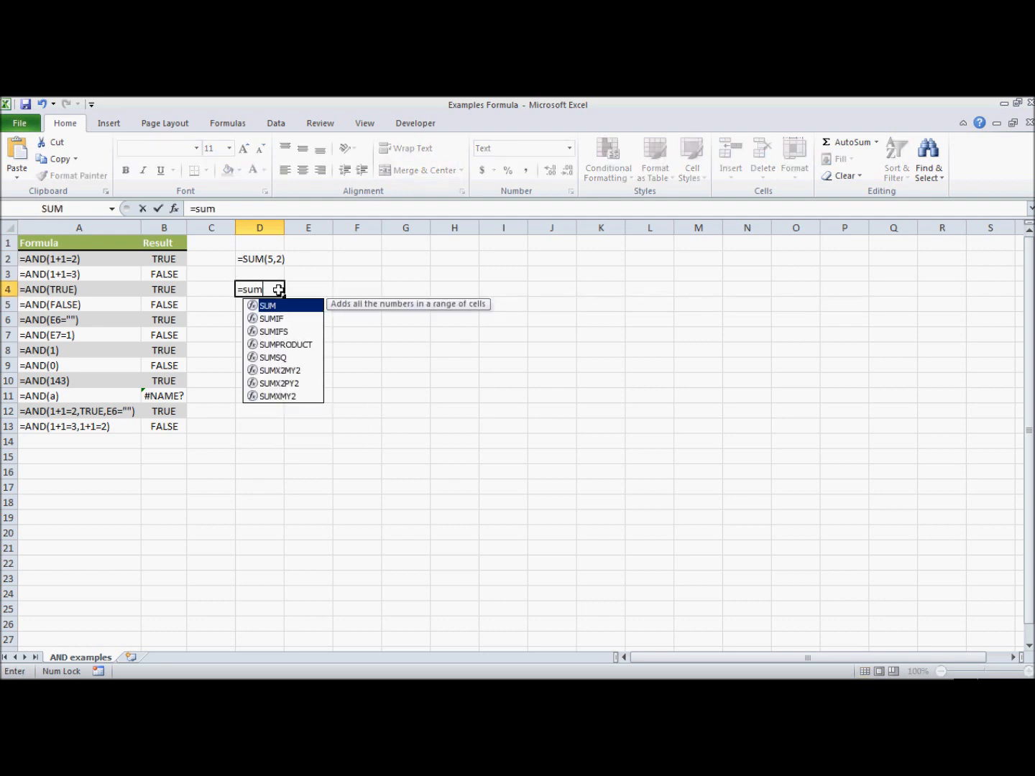
type("(")
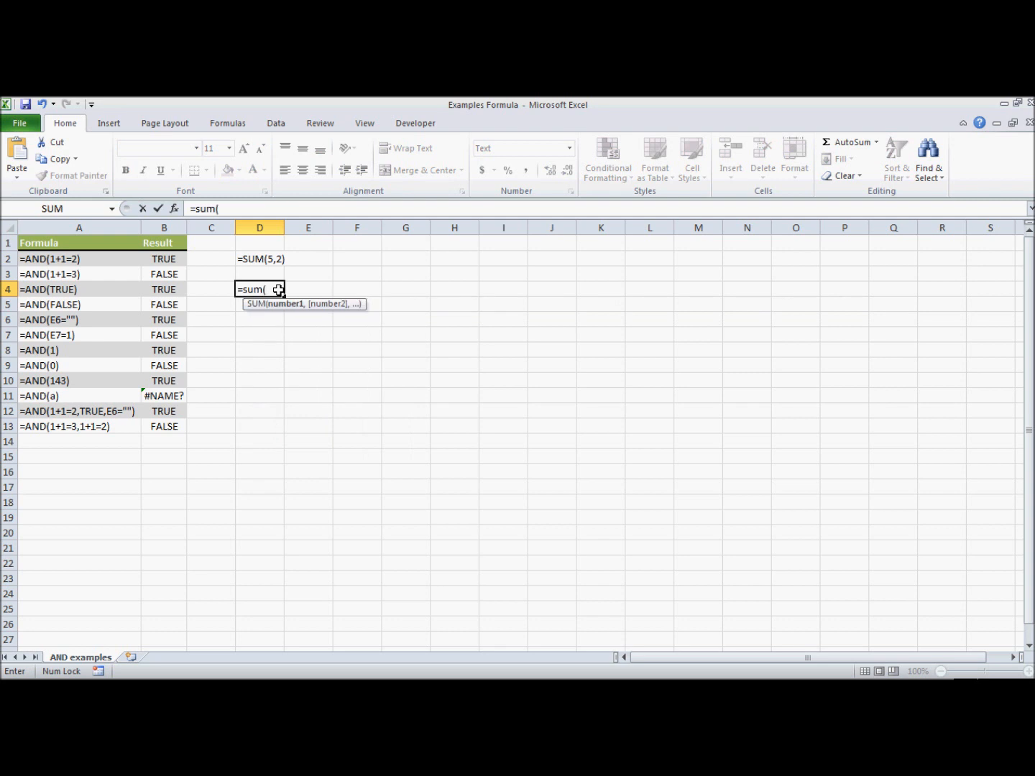
mouse_move(339, 299)
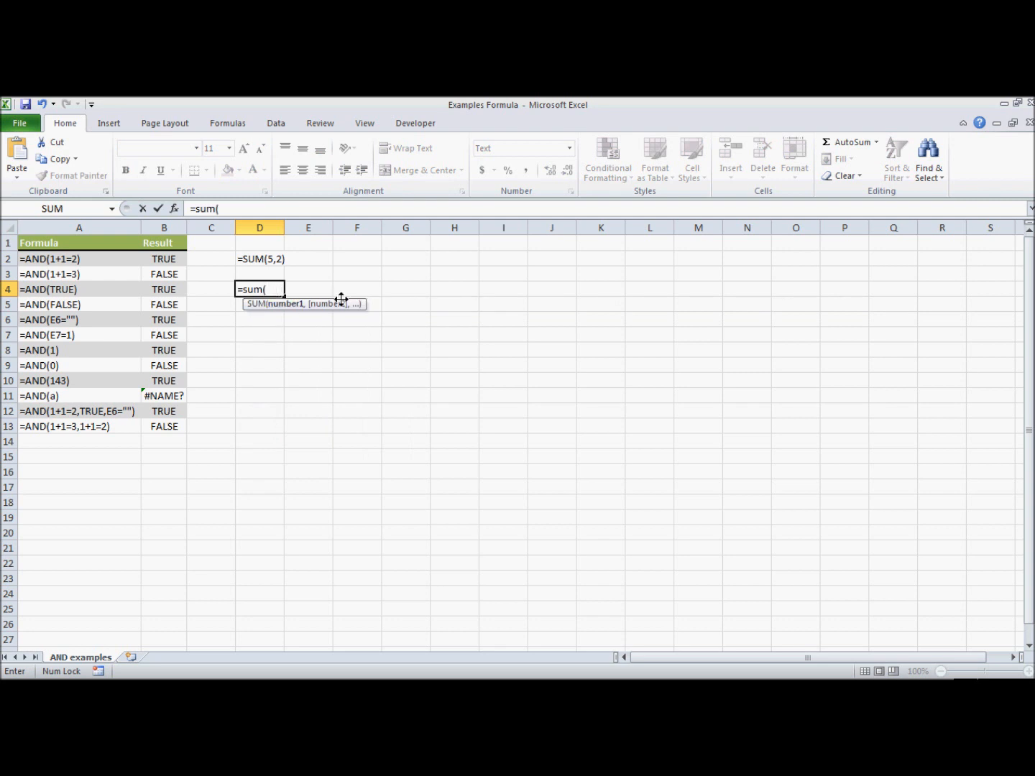
mouse_move(311, 270)
type("5,2)")
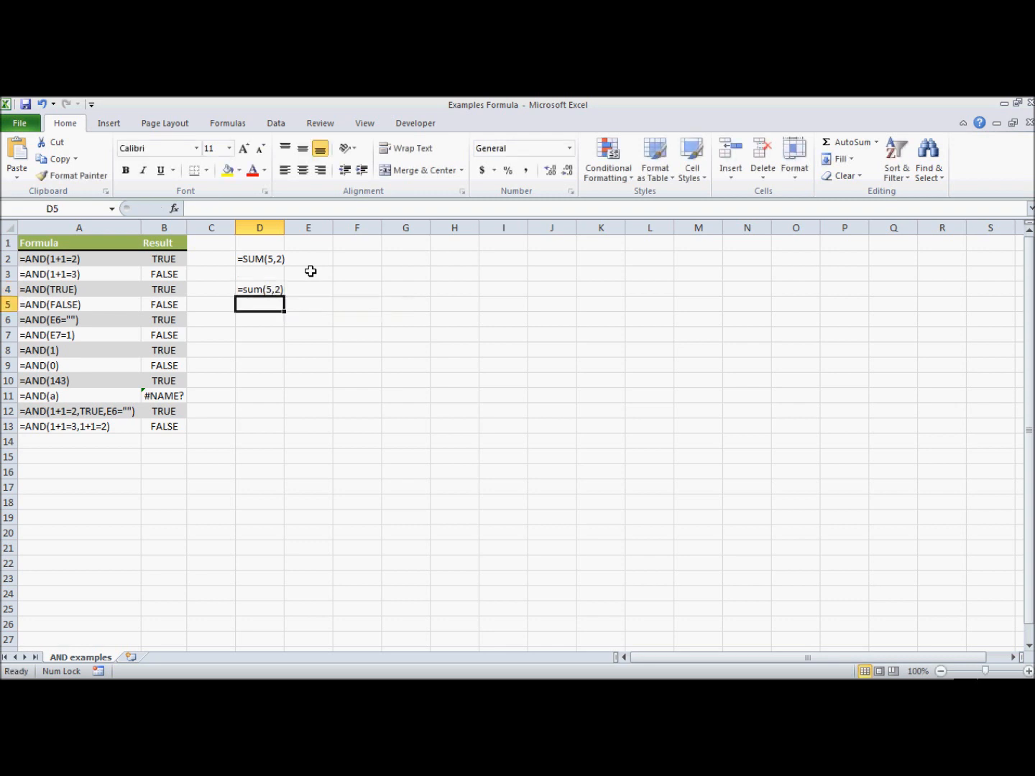
mouse_move(301, 279)
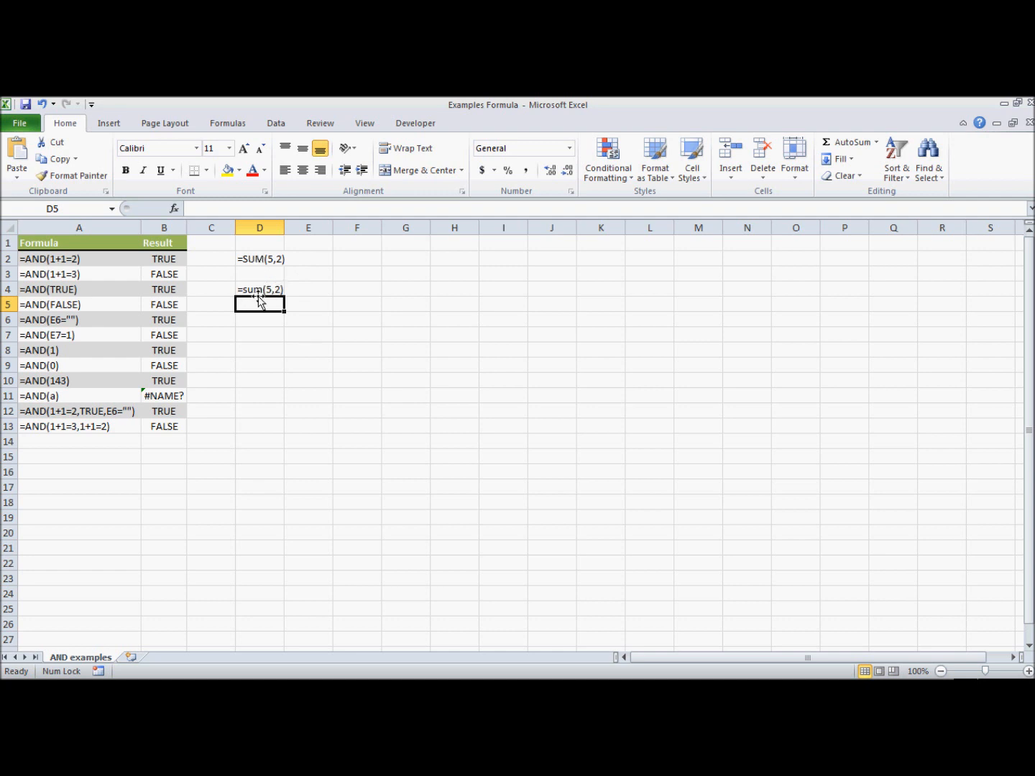
left_click(164, 259)
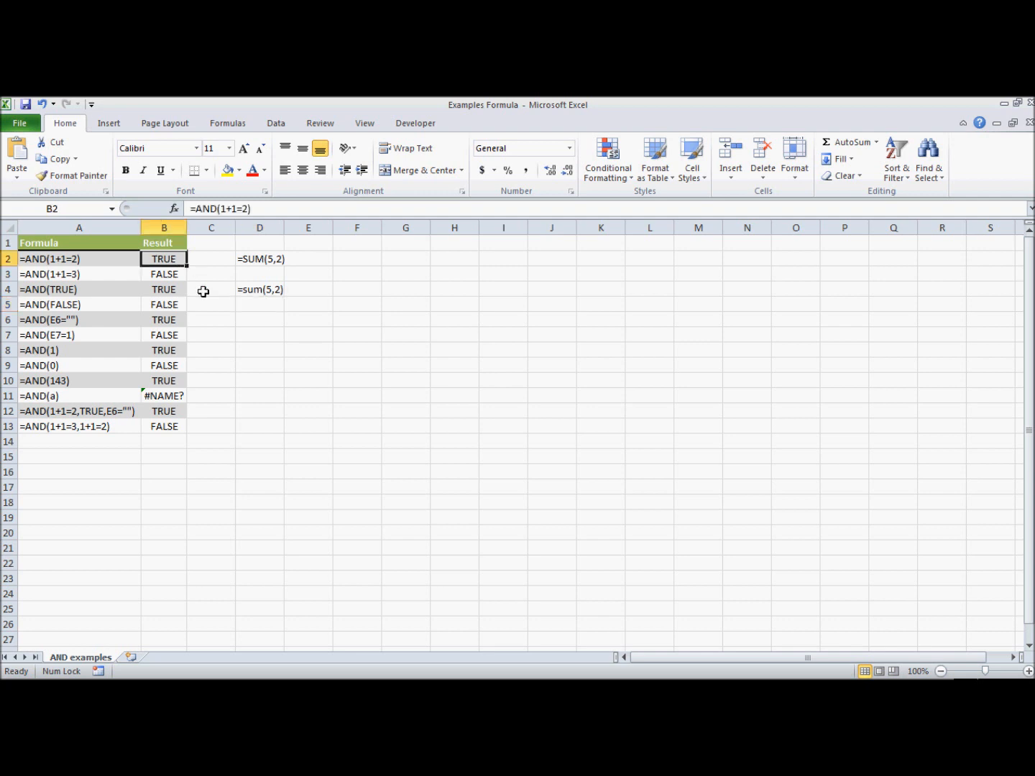
mouse_move(216, 210)
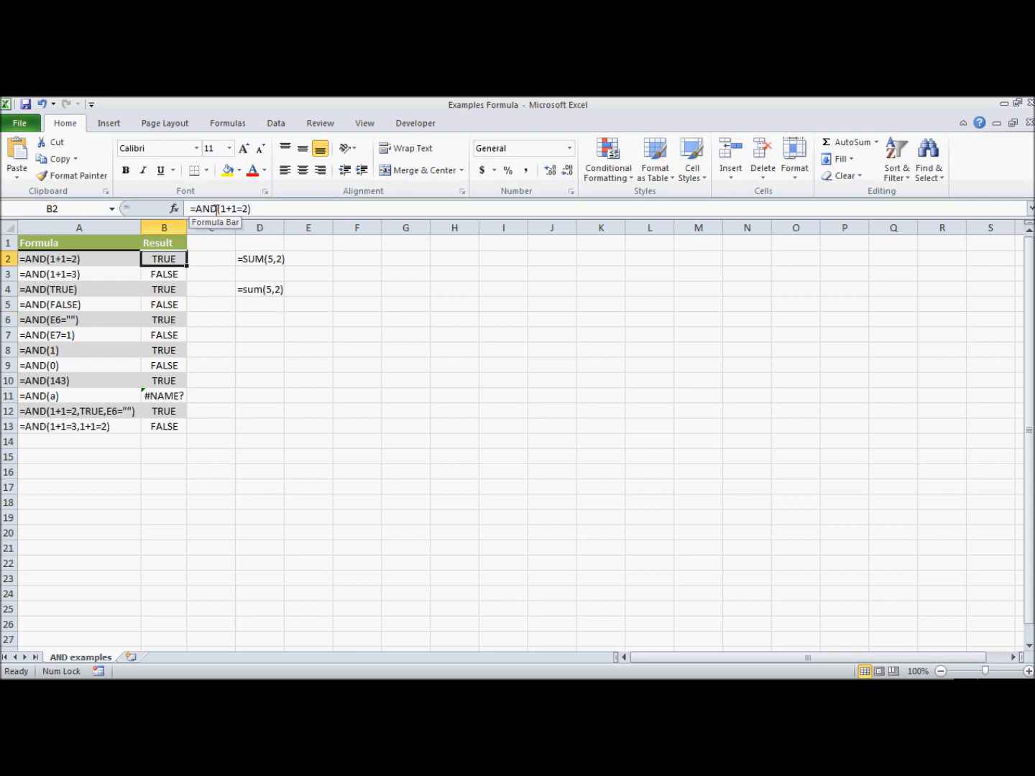
left_click(258, 305)
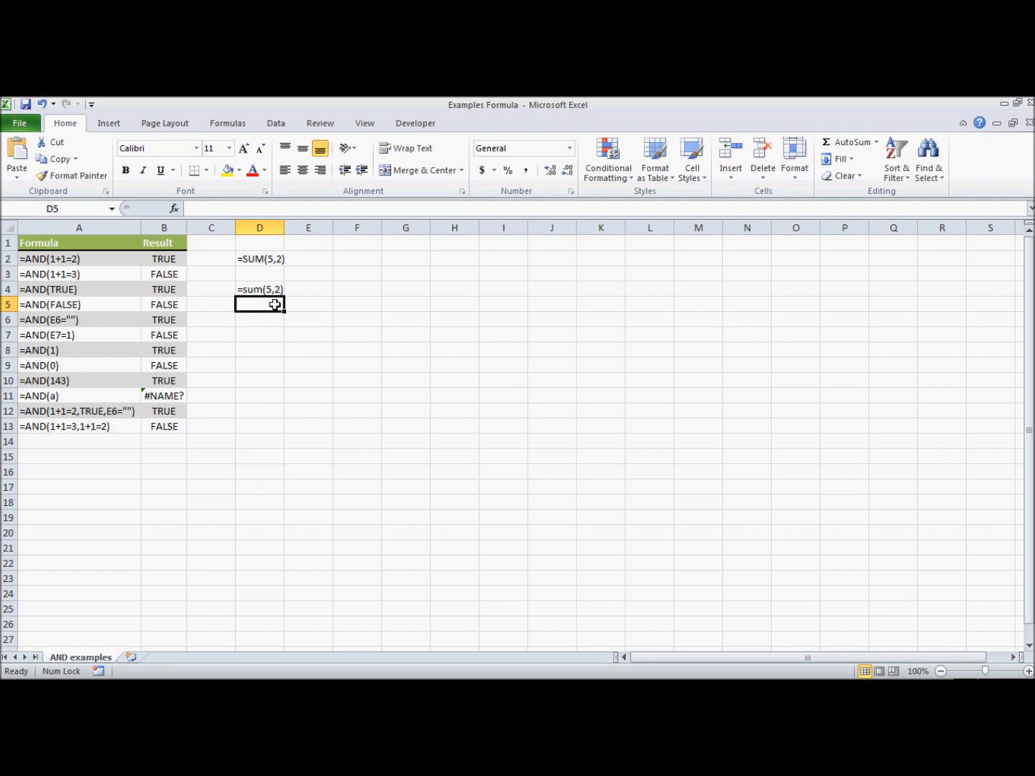
left_click(258, 319)
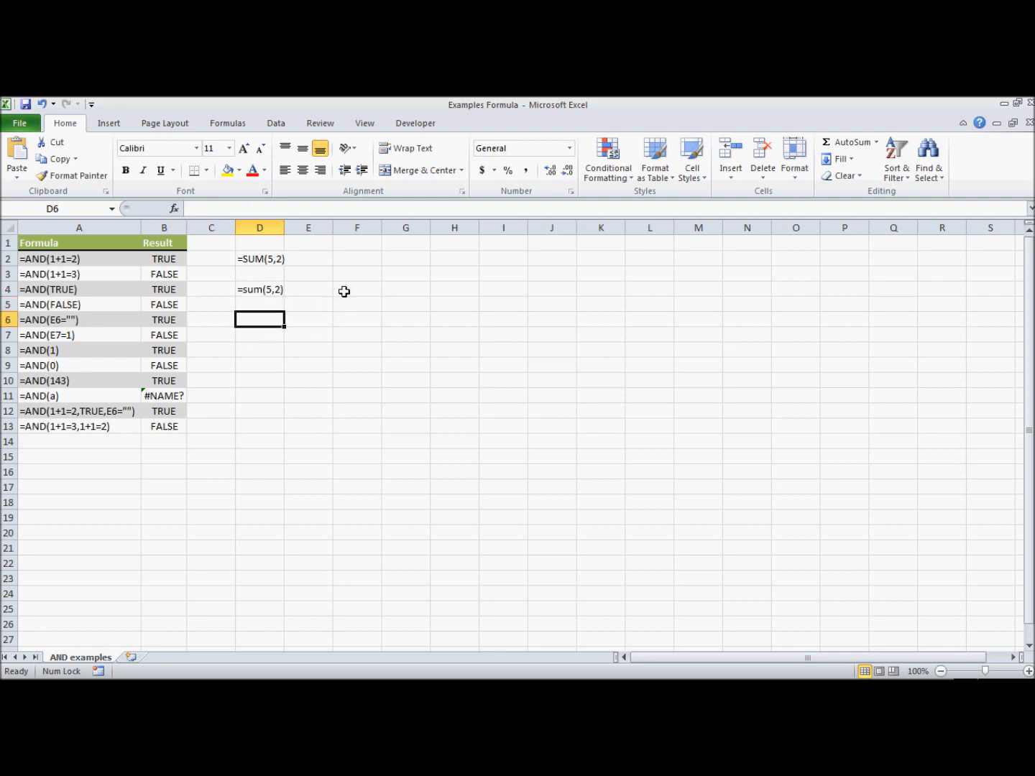
mouse_move(260, 321)
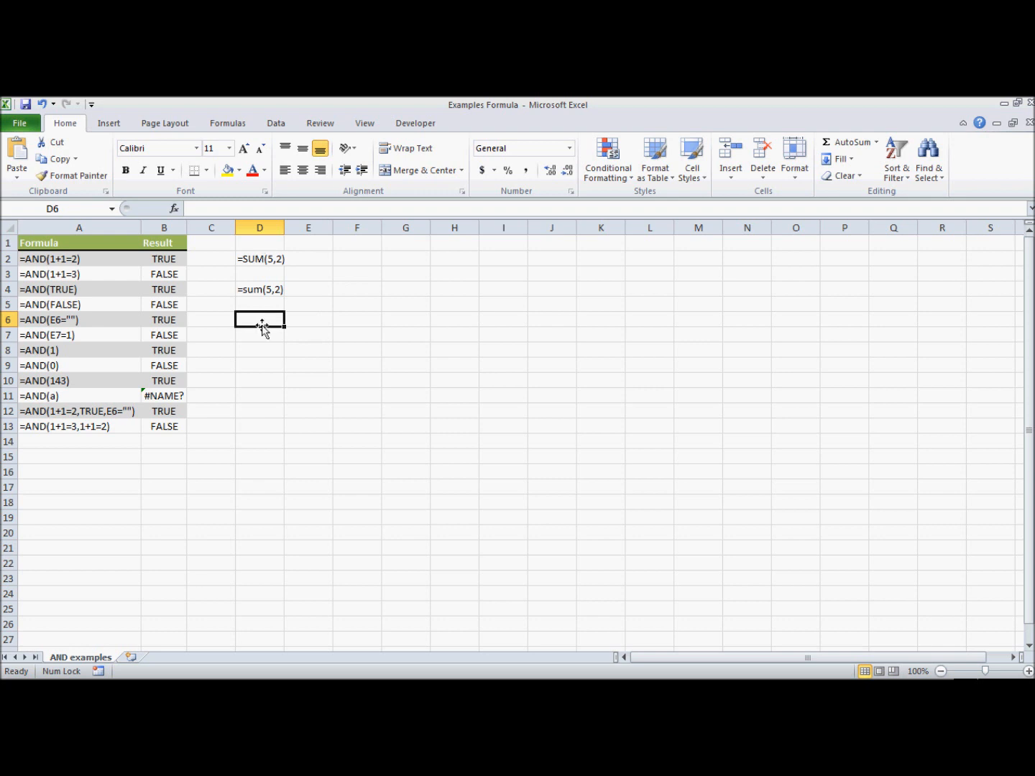
mouse_move(515, 149)
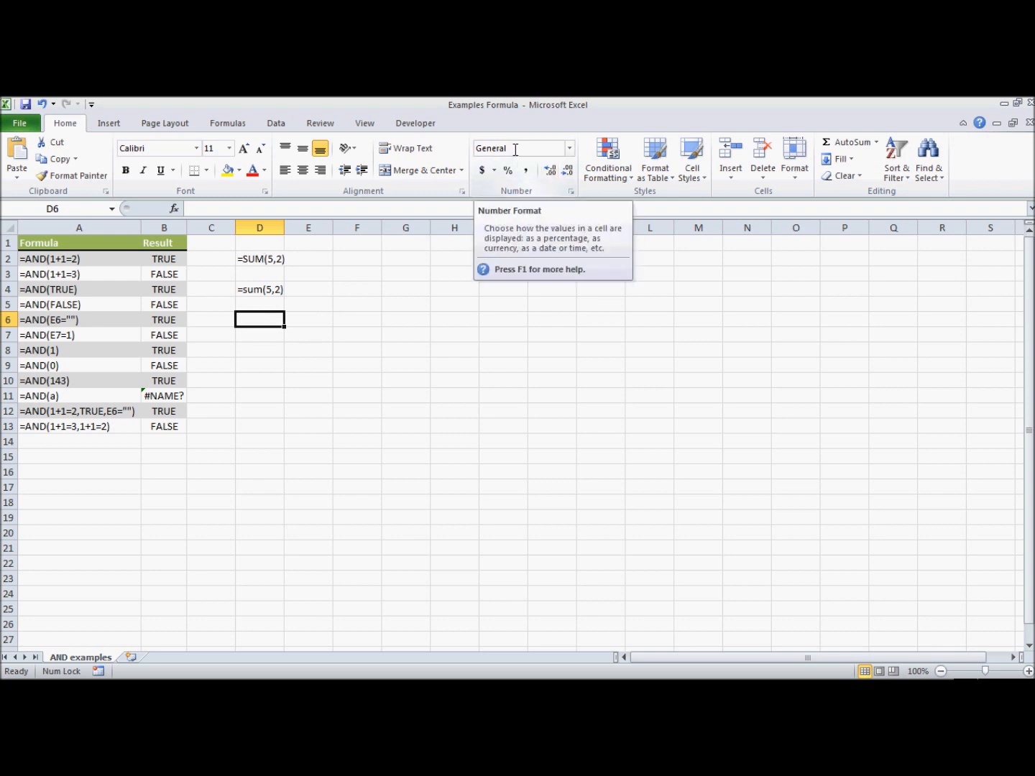
- Enter =sum(5,2) in D6 so it calculates and shows 7
type("=")
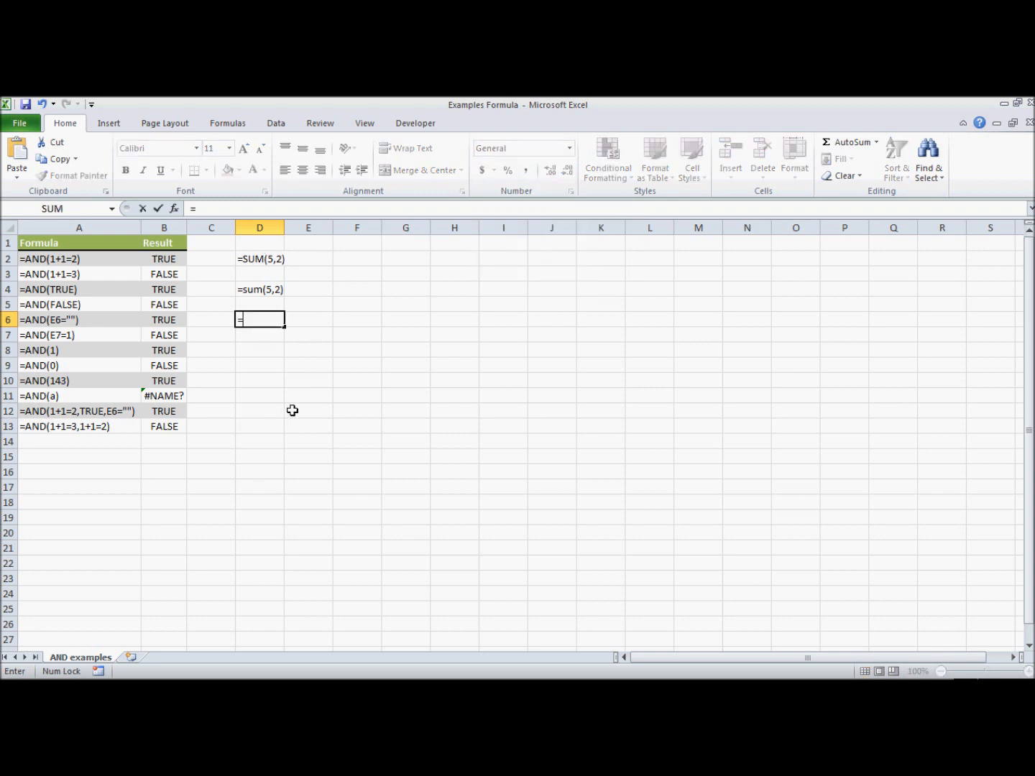
type("sum(")
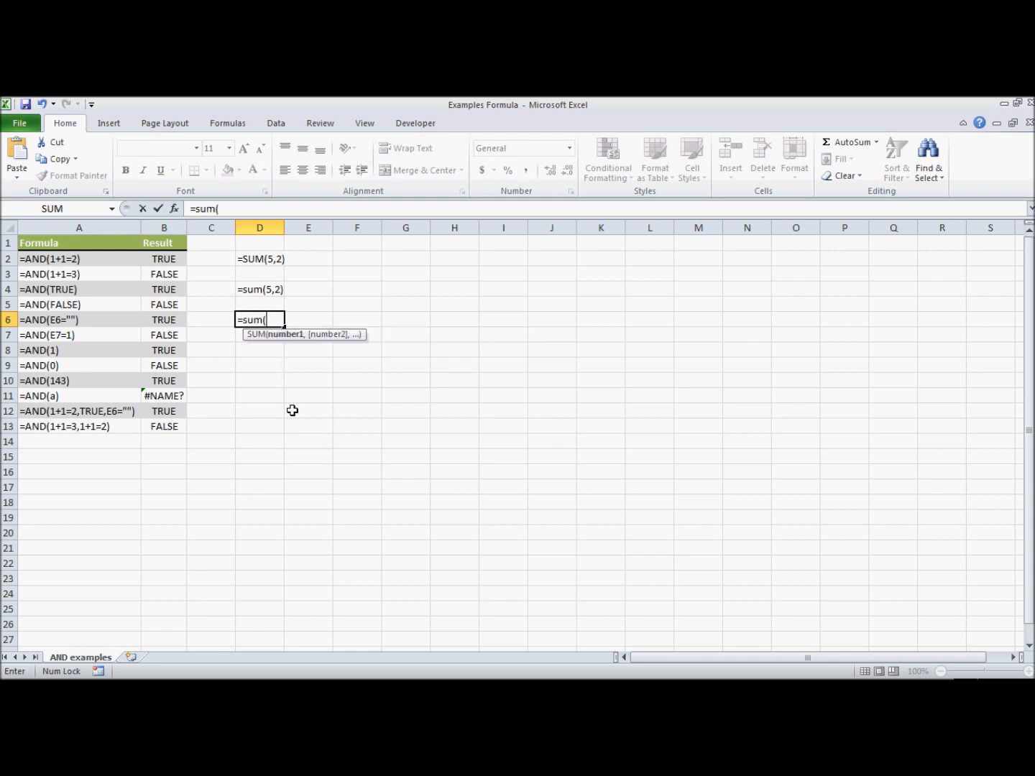
type("5,")
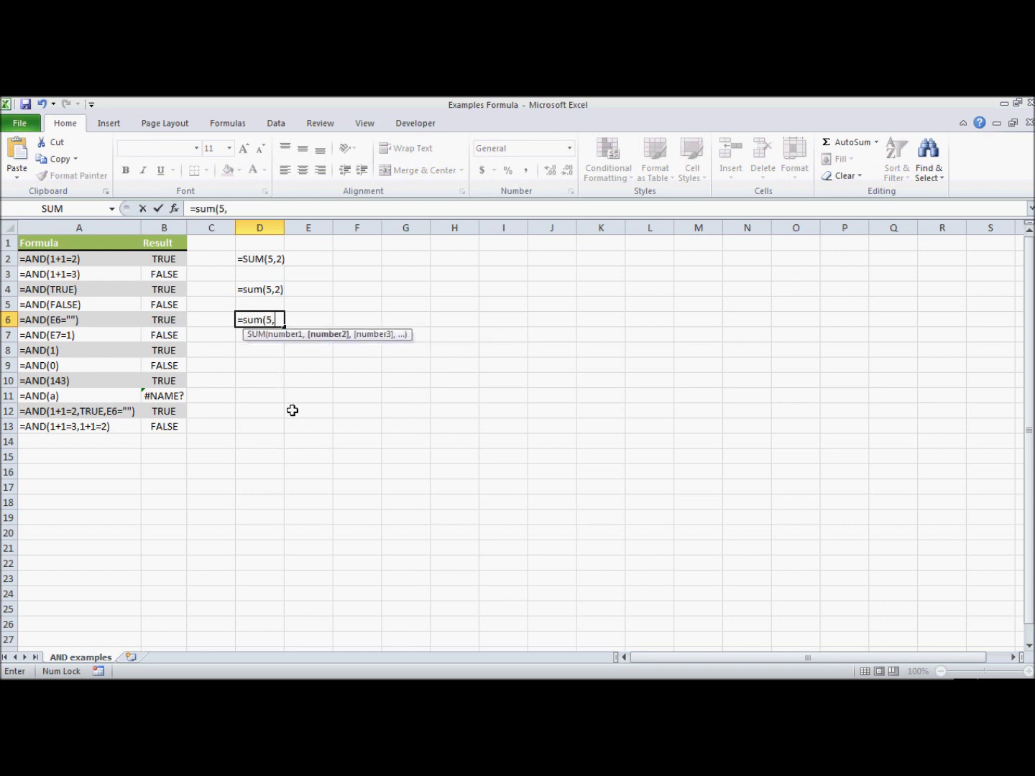
key("Enter")
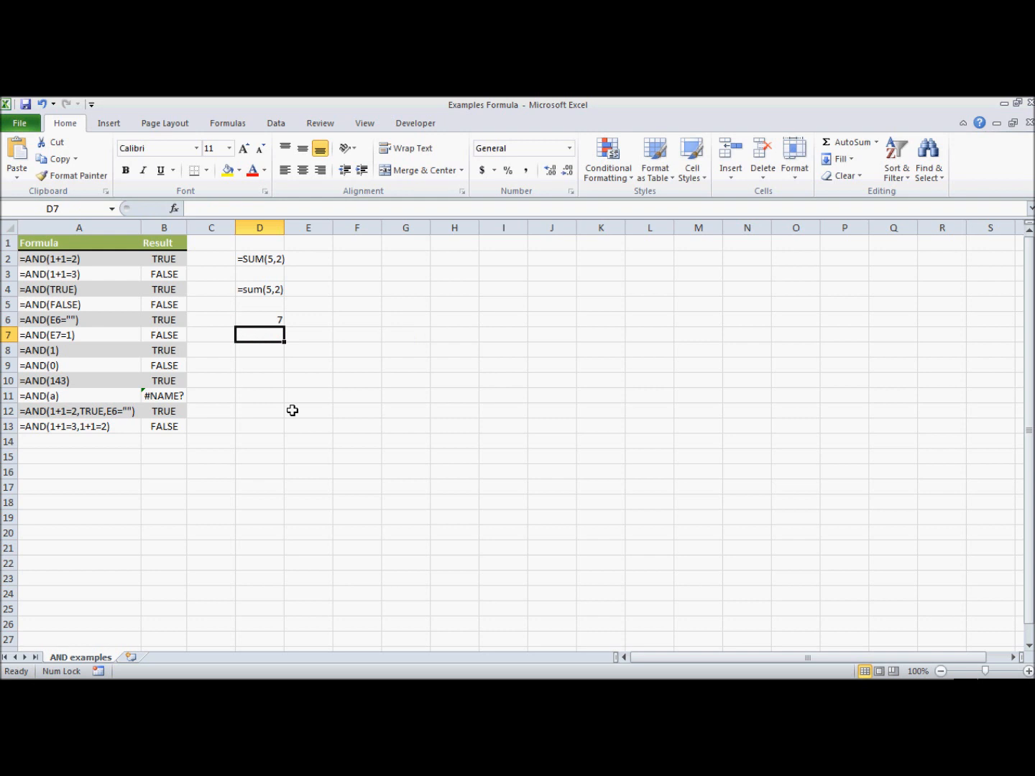
- Check the SUM formula in D6 and leave it unchanged
left_click(260, 319)
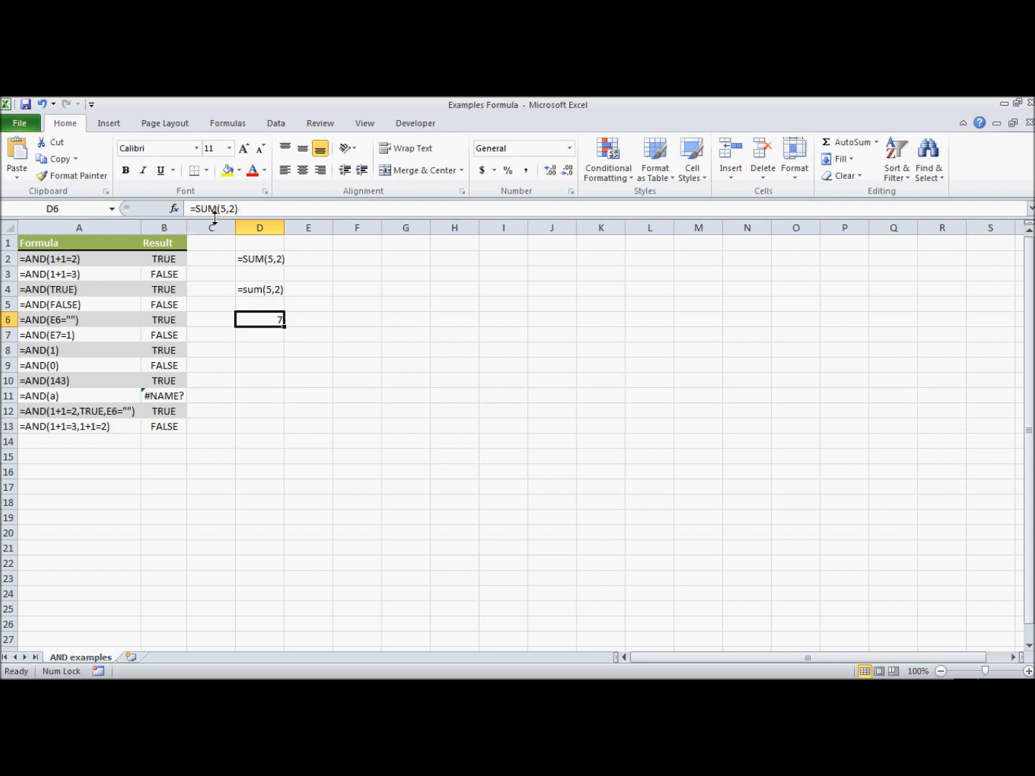
double_click(259, 319)
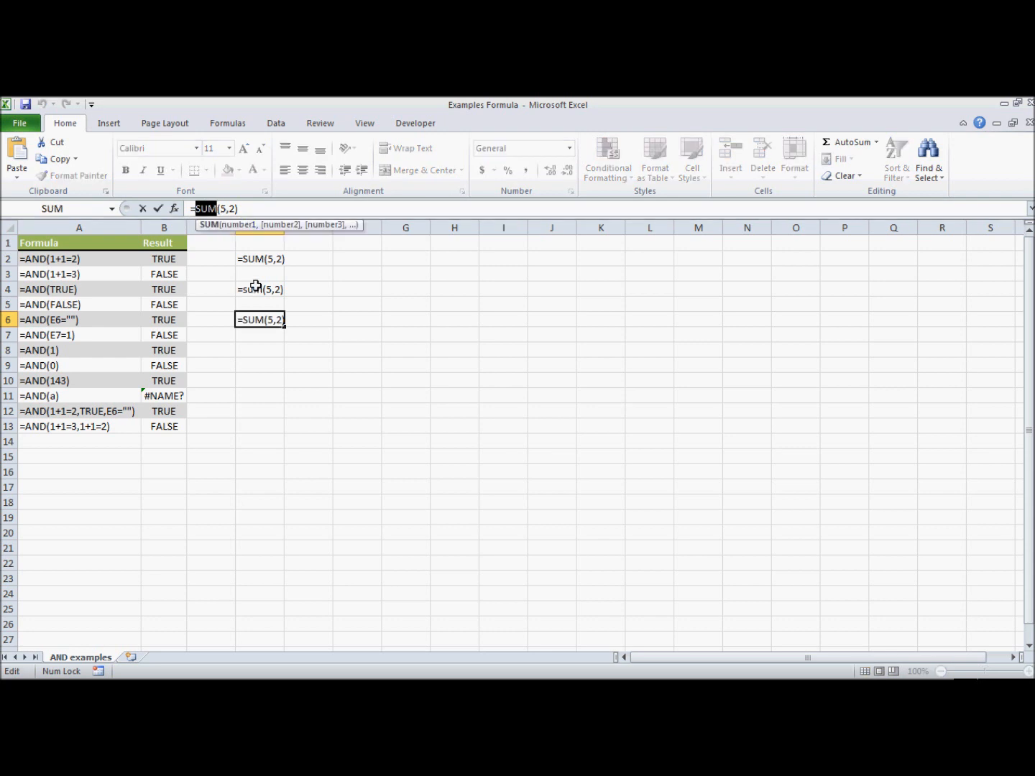
key("Enter")
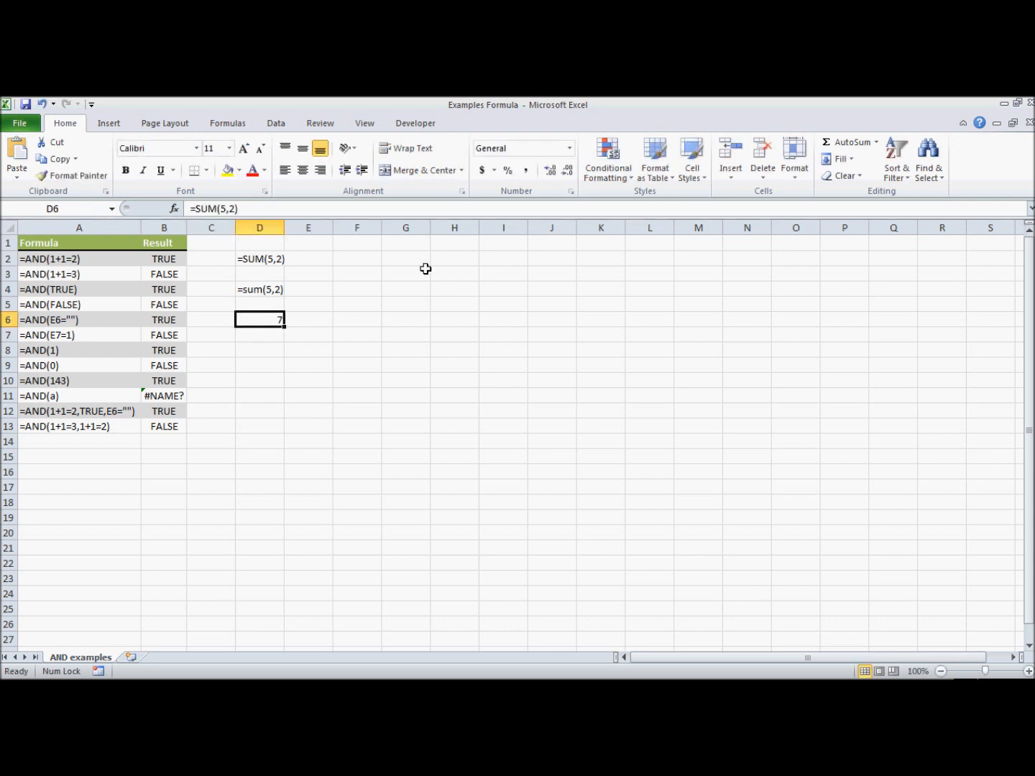
mouse_move(261, 319)
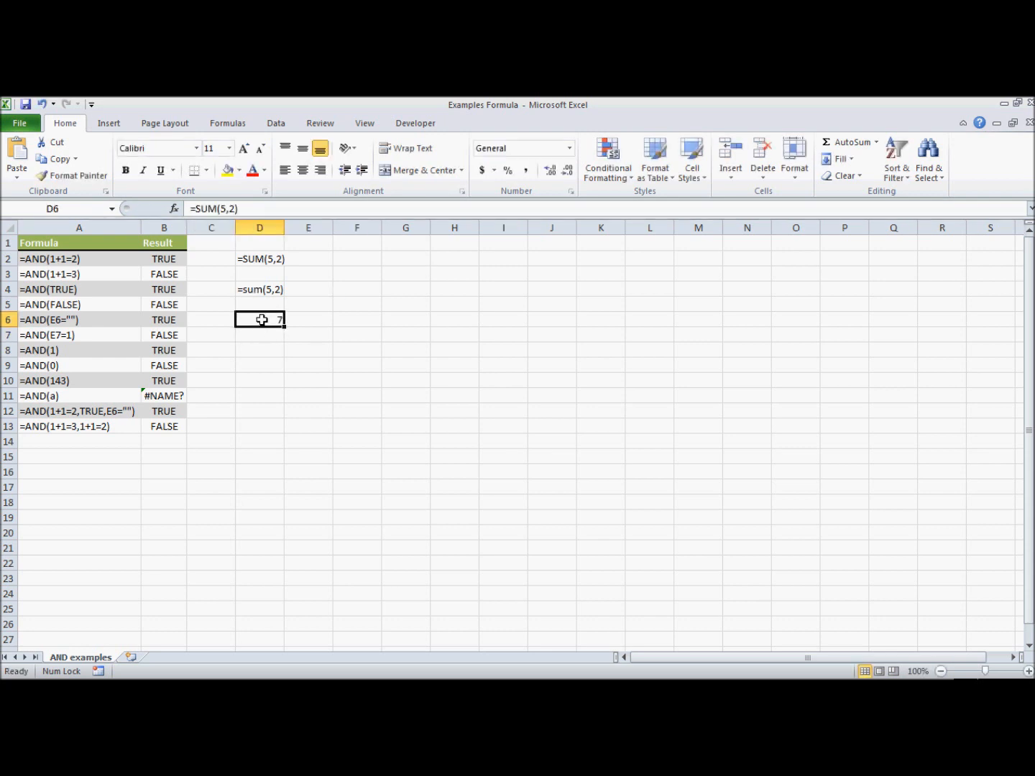